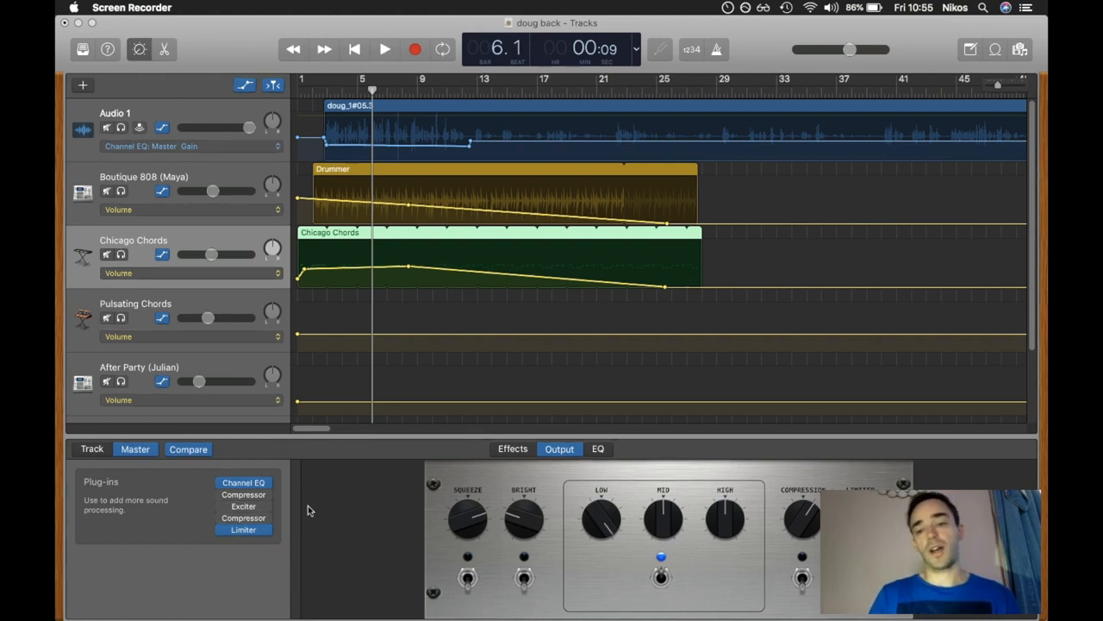
mouse_move(806, 324)
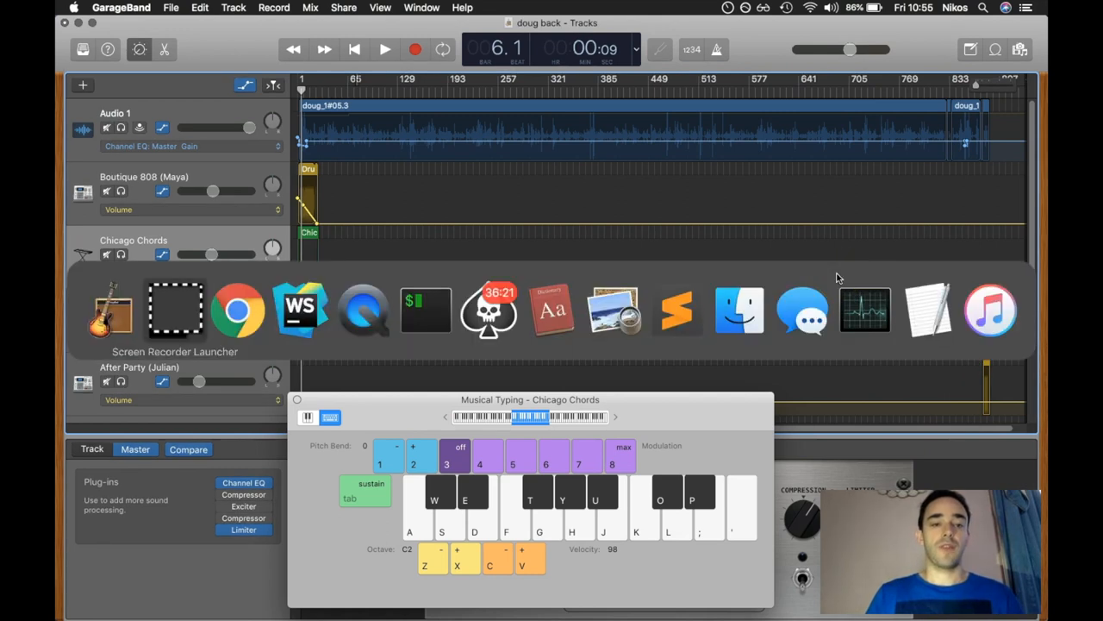
Bring Chrome forward and look over the Learn With Us podcast page.
click(238, 310)
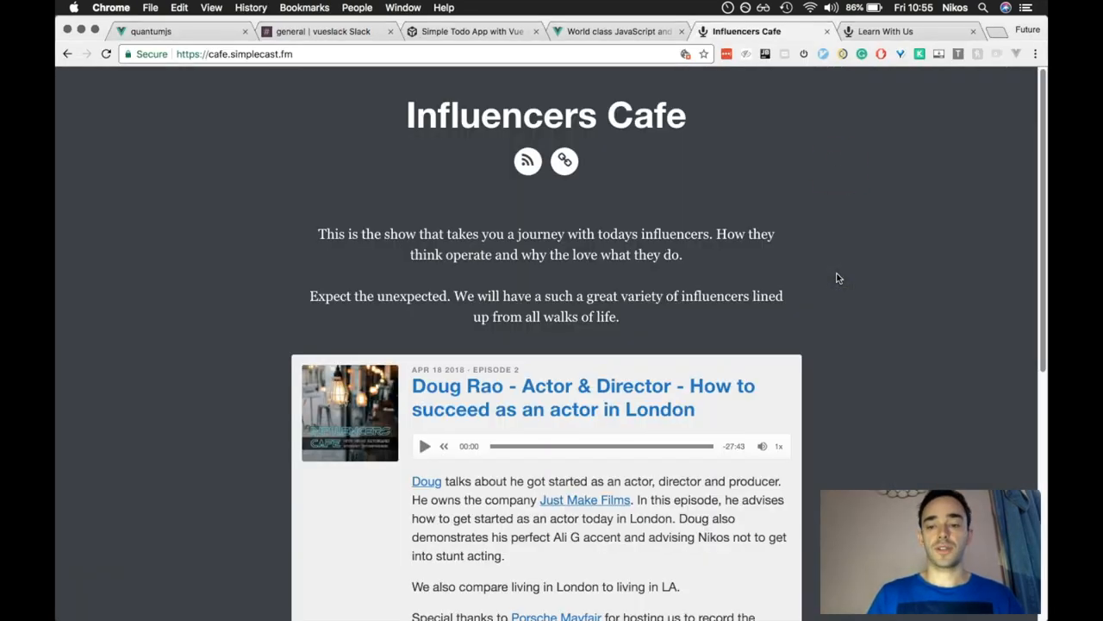
click(886, 31)
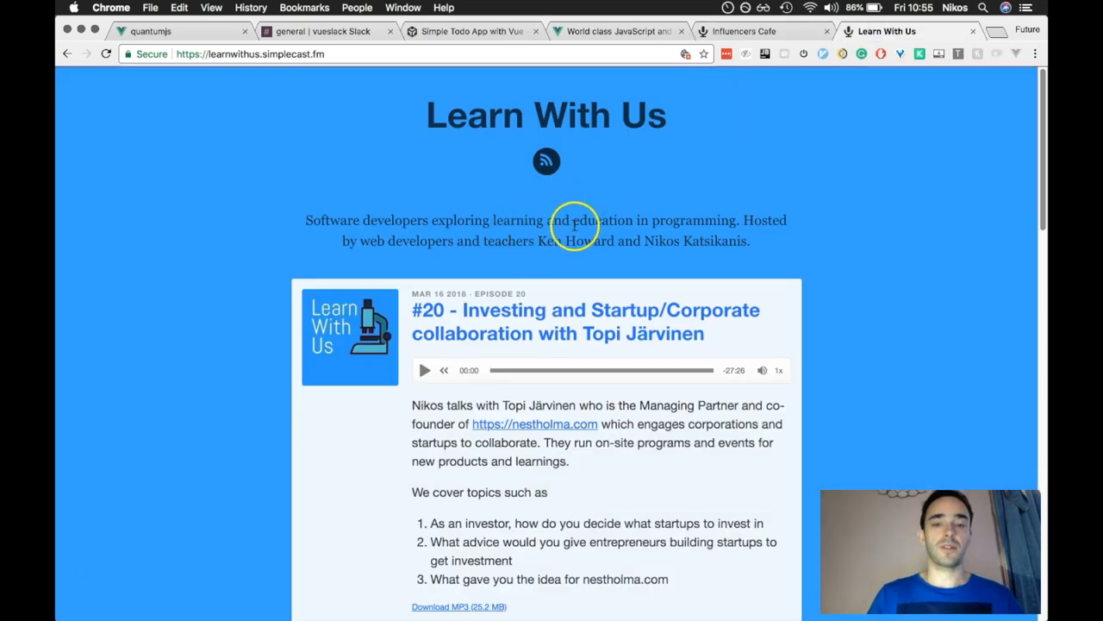
mouse_move(597, 242)
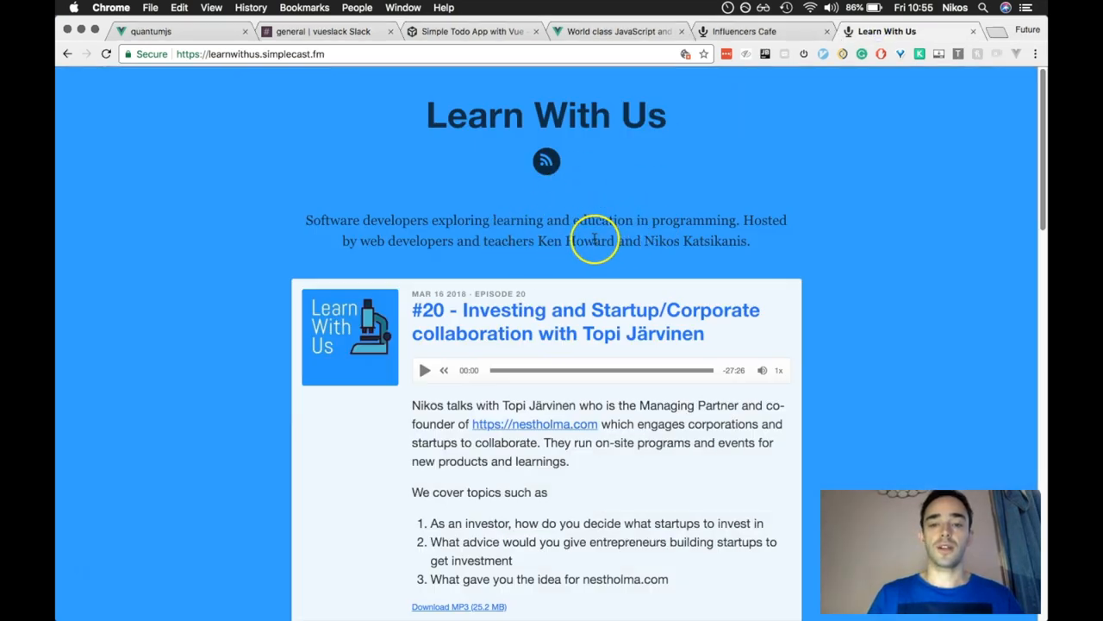
mouse_move(663, 424)
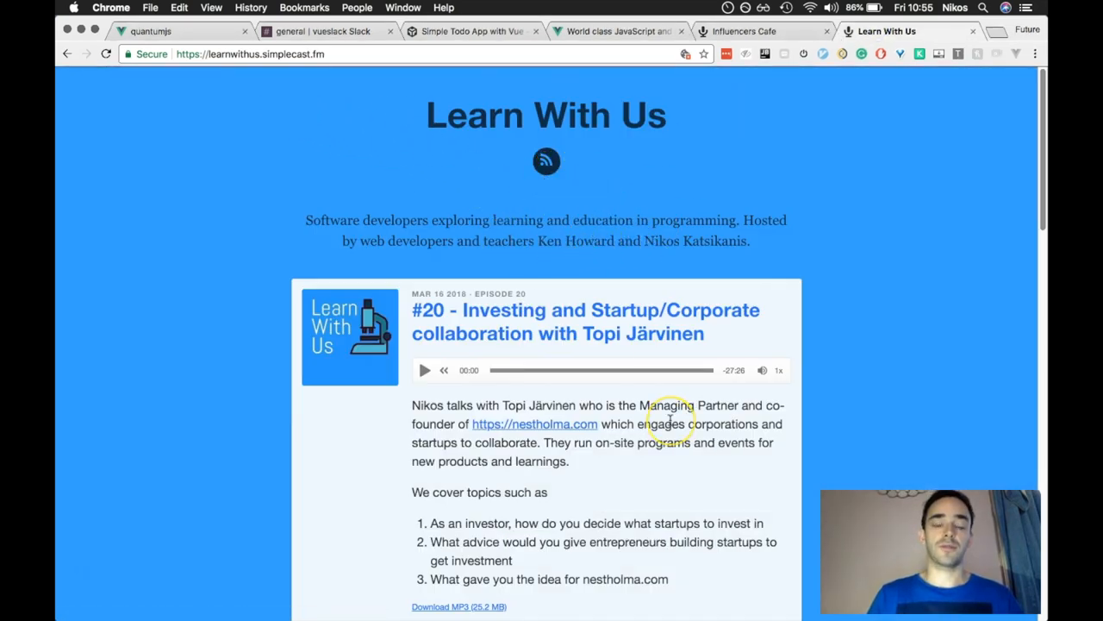
scroll(up, 3)
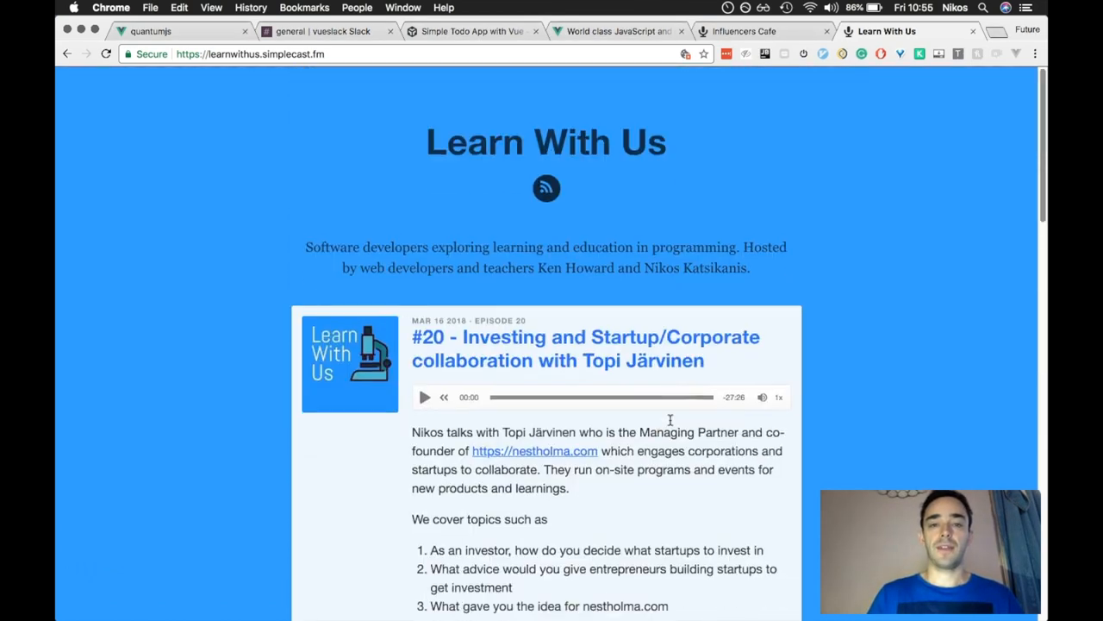
scroll(down, 3)
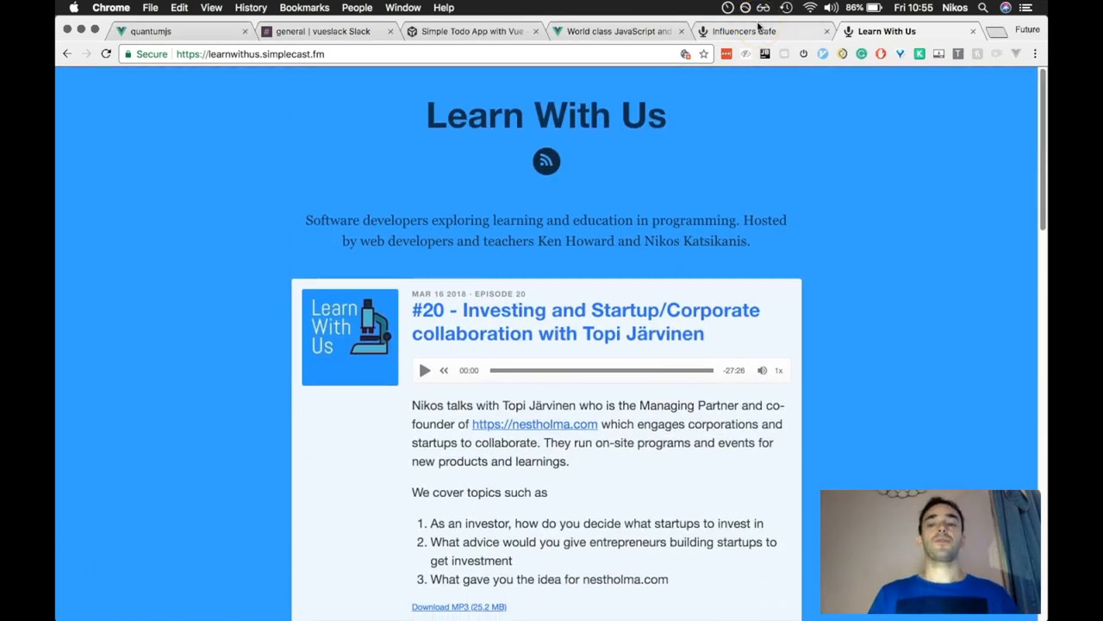
mouse_move(759, 31)
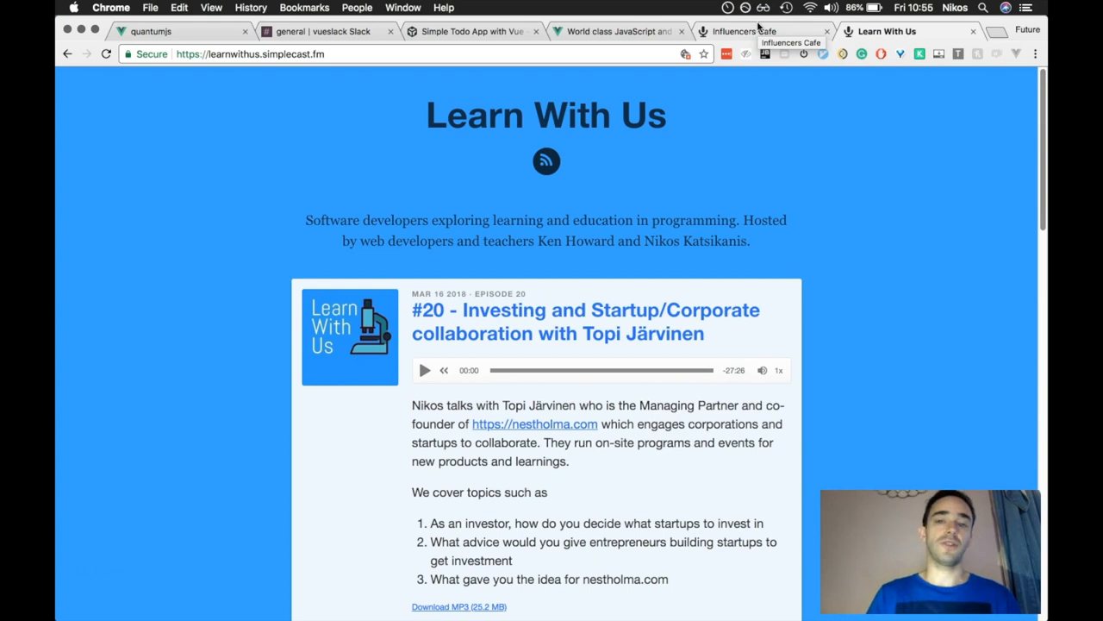
Return to the Influencers Cafe page and play the actor-and-director episode briefly, then pause it.
click(758, 31)
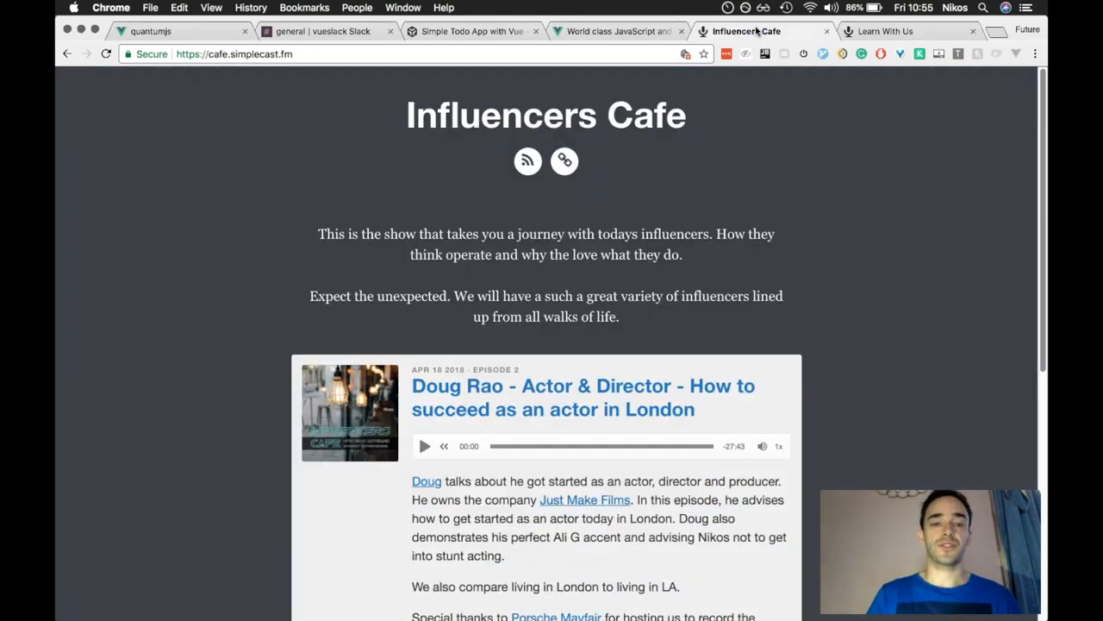
scroll(down, 3)
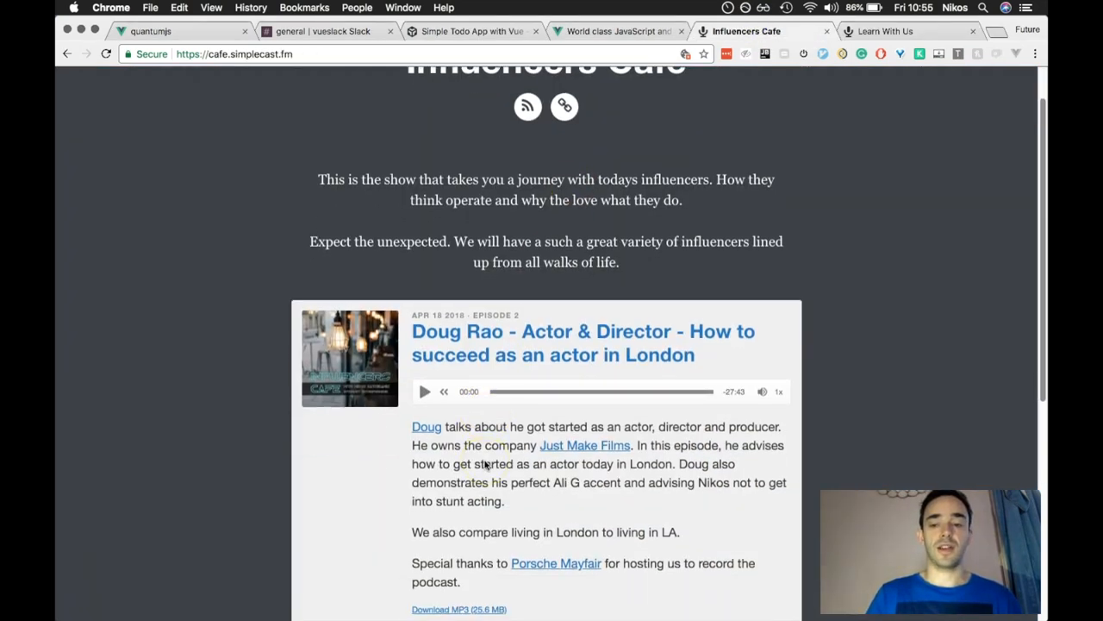
mouse_move(465, 344)
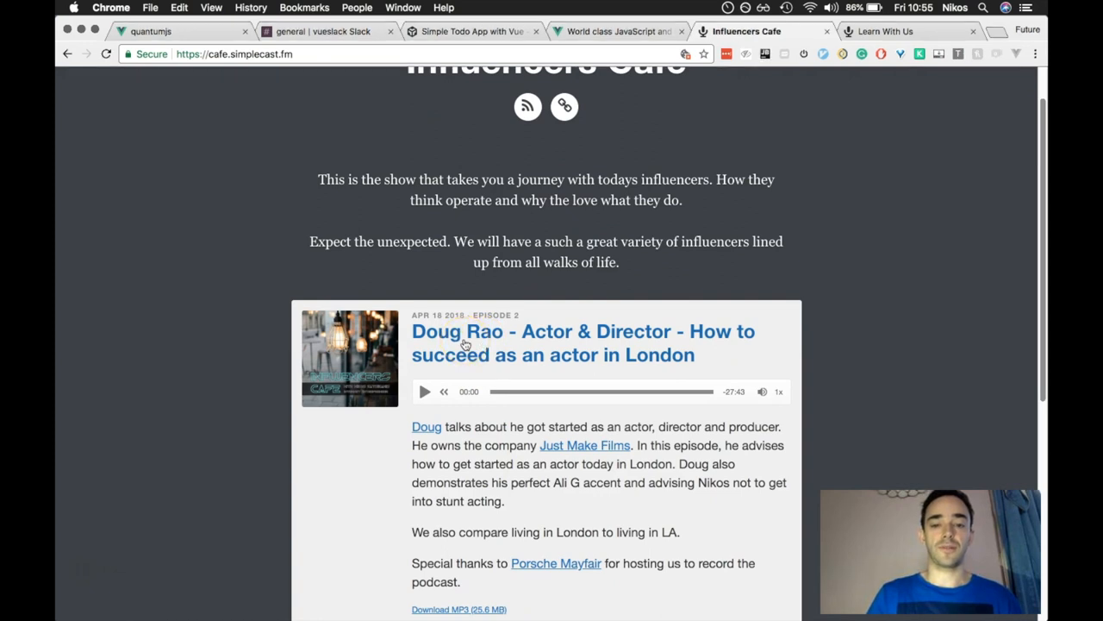
scroll(up, 3)
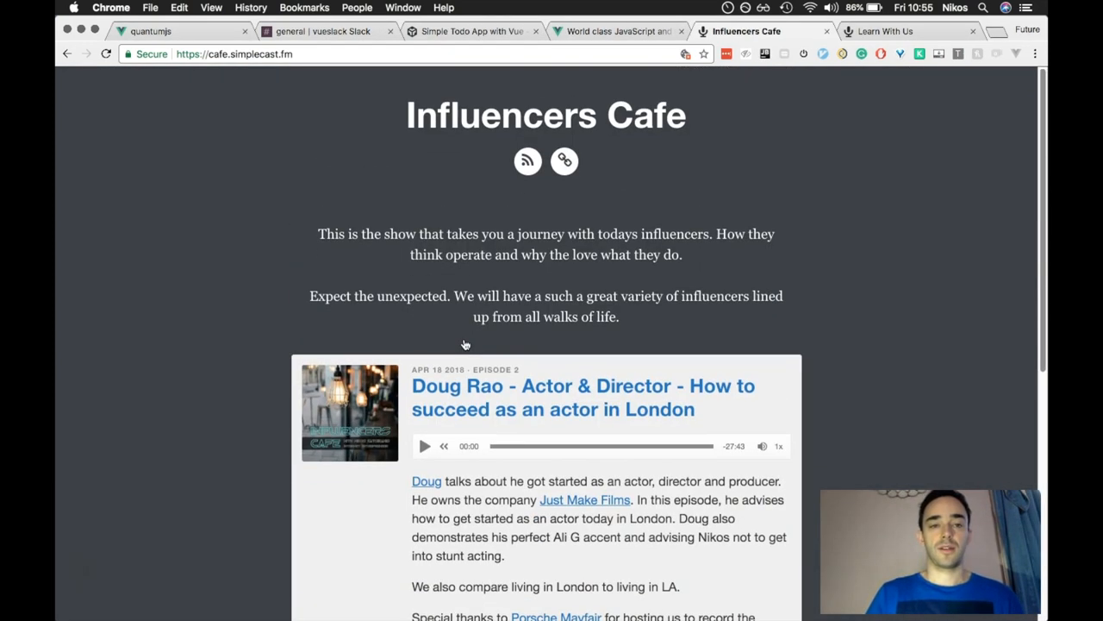
mouse_move(441, 394)
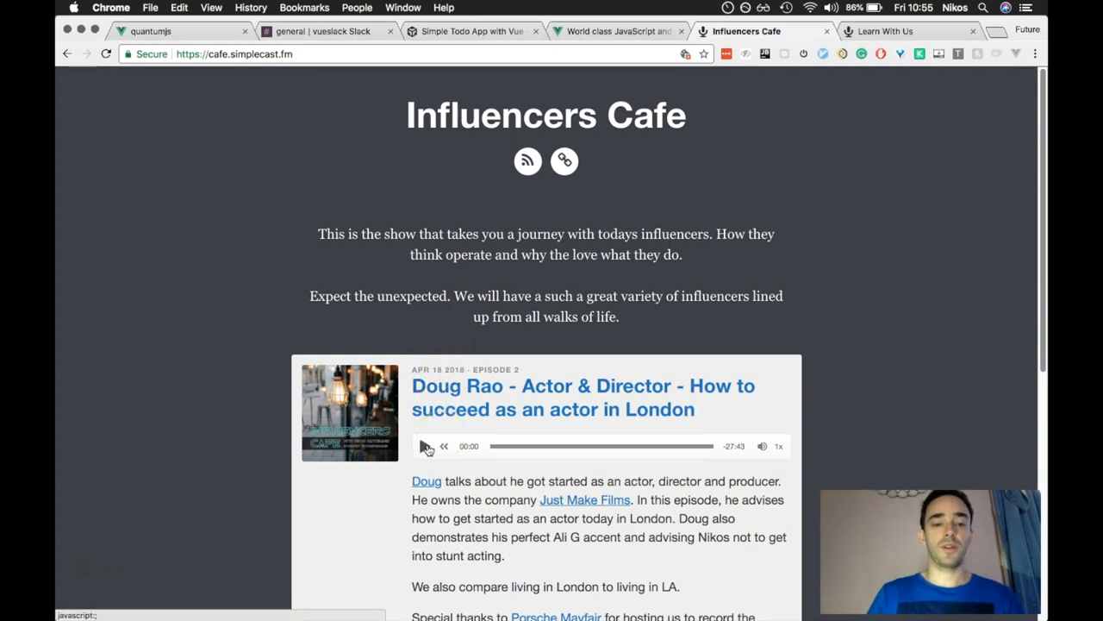
click(426, 447)
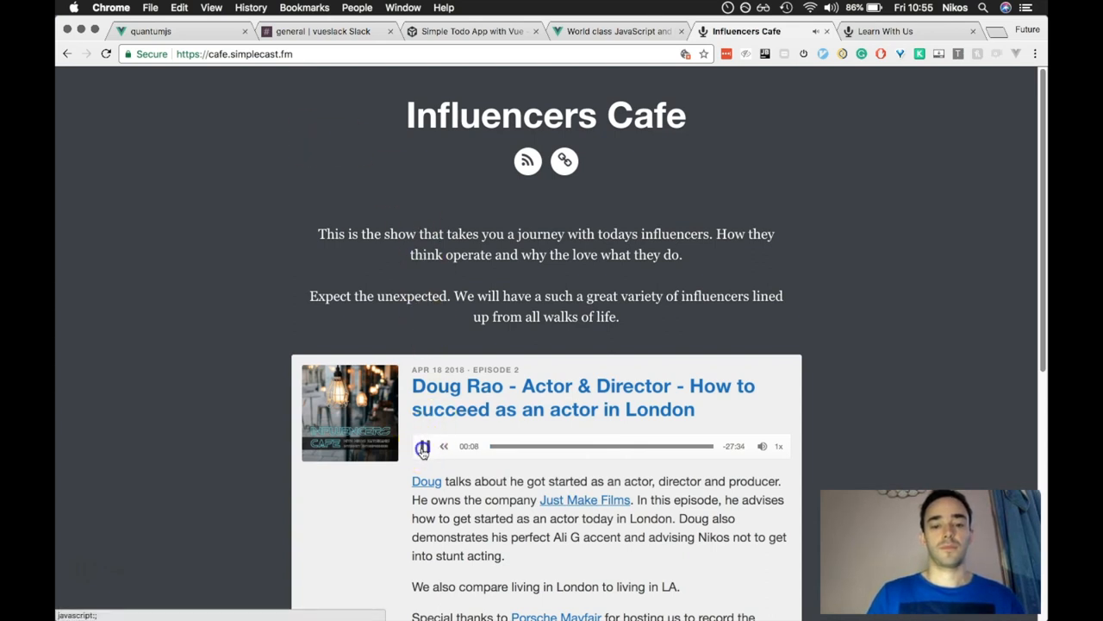
click(420, 445)
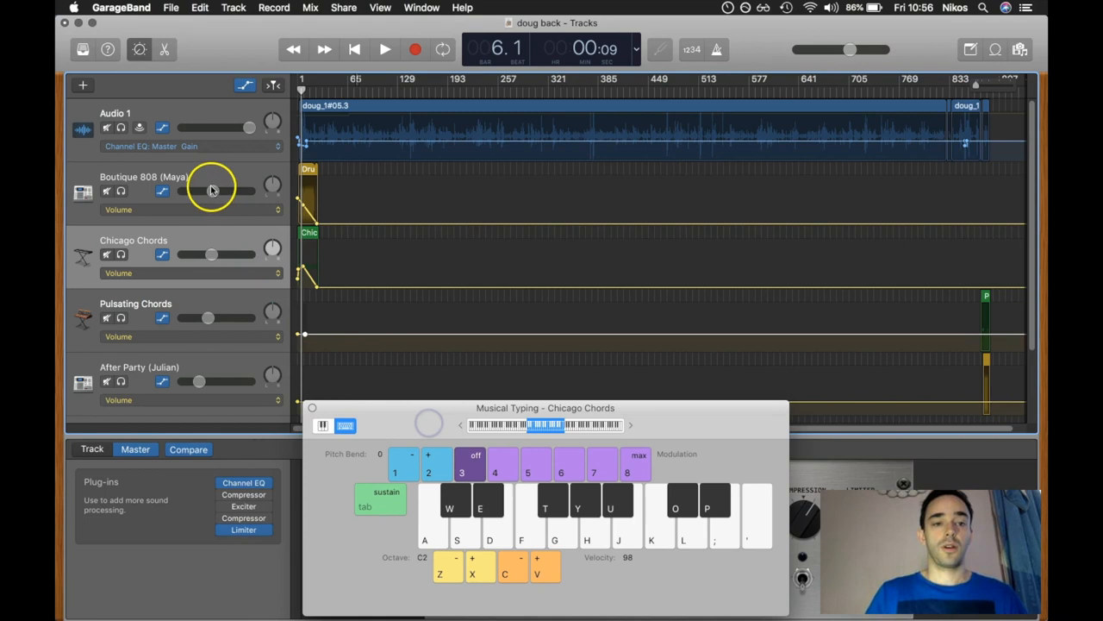
mouse_move(536, 188)
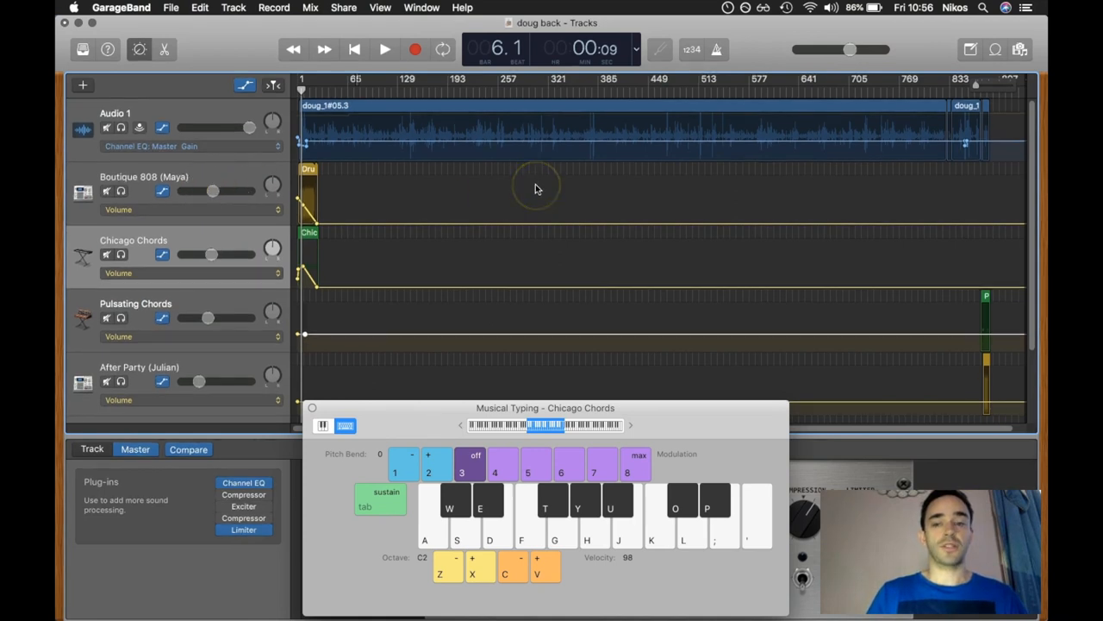
mouse_move(204, 239)
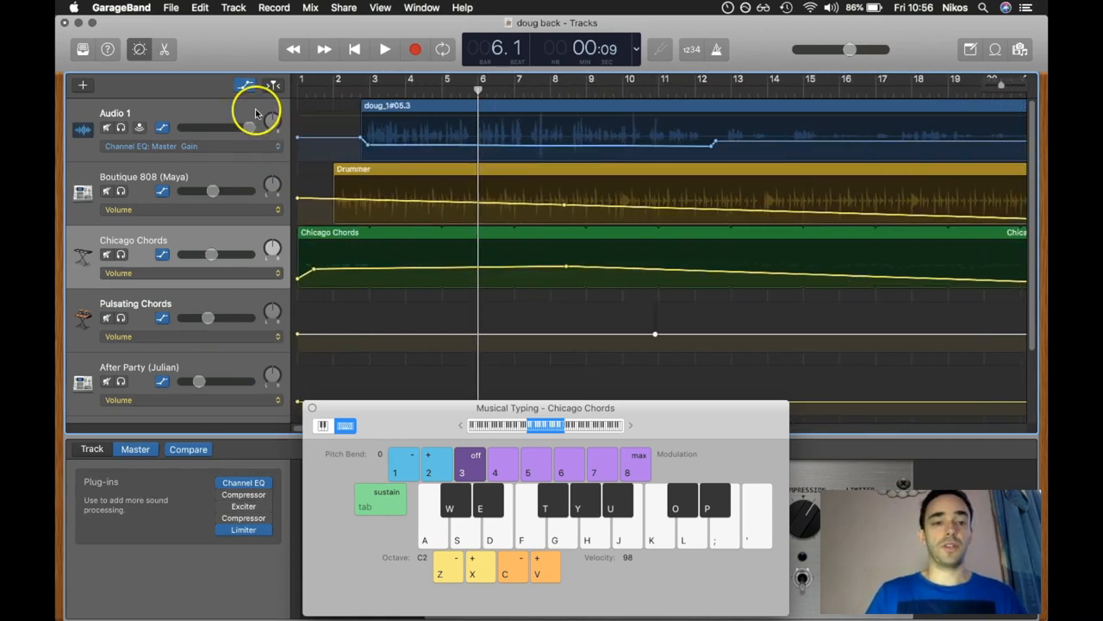
mouse_move(190, 221)
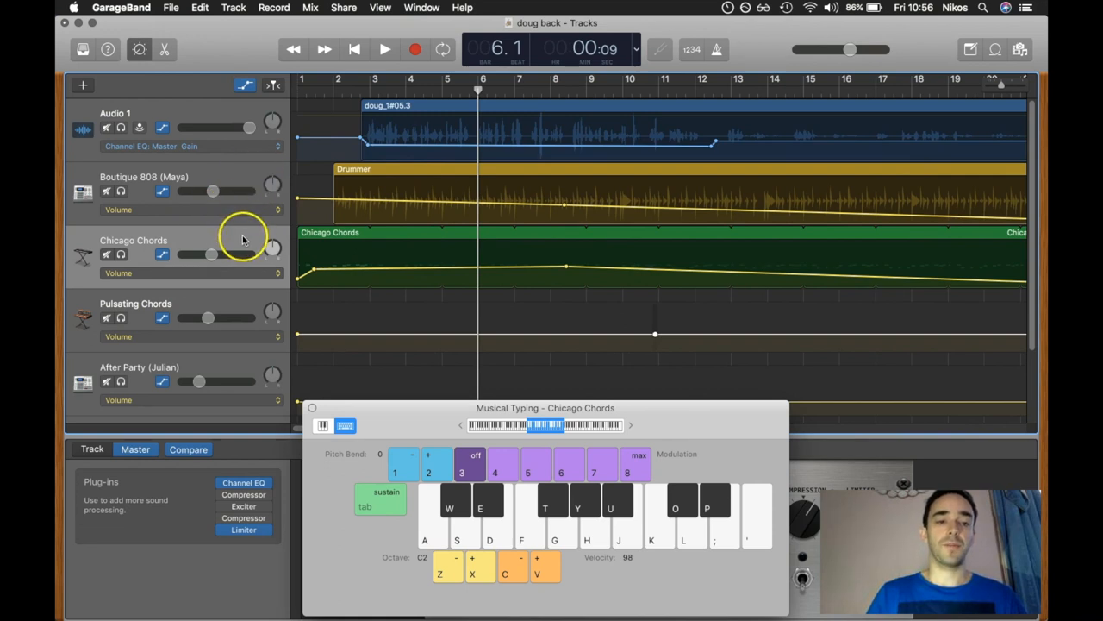
mouse_move(244, 238)
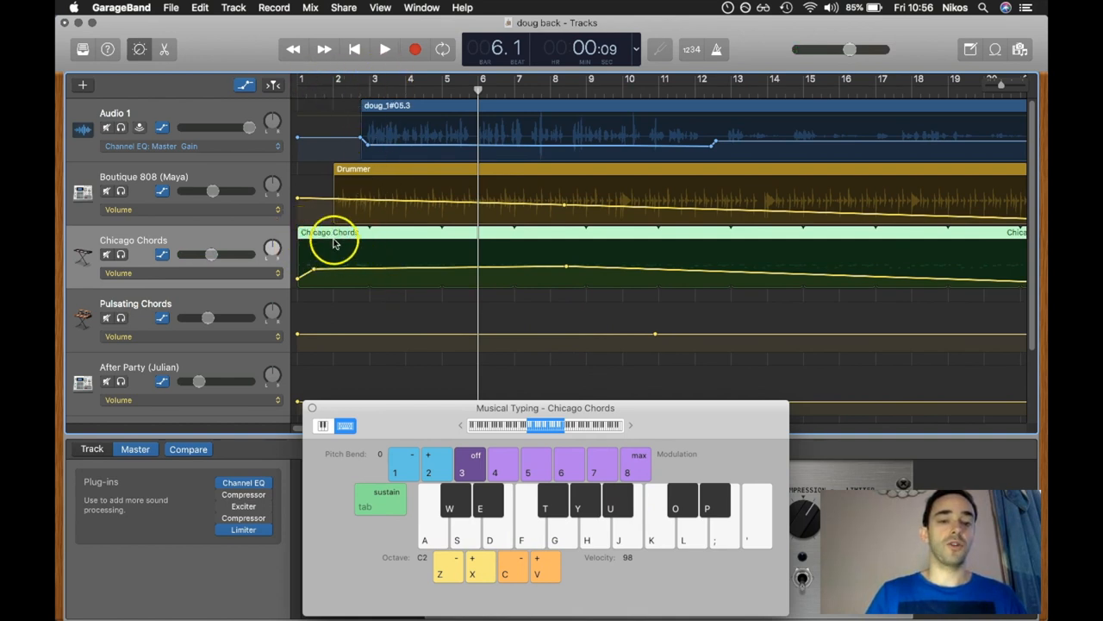
mouse_move(814, 223)
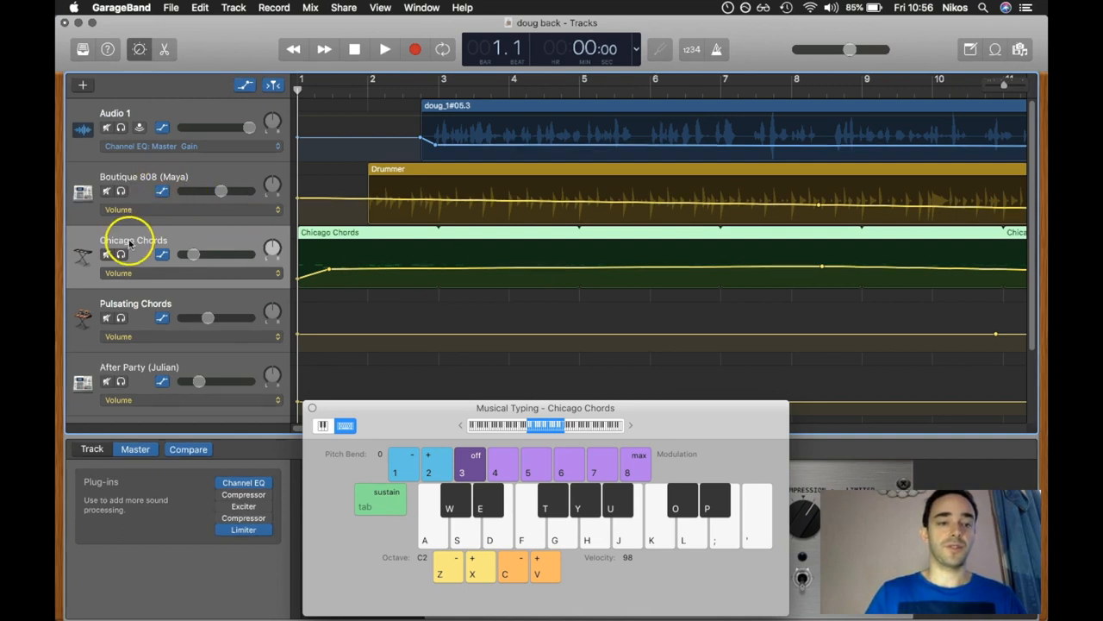
Solo Chicago Chords, play it alone, and stop around bar 5.
click(381, 49)
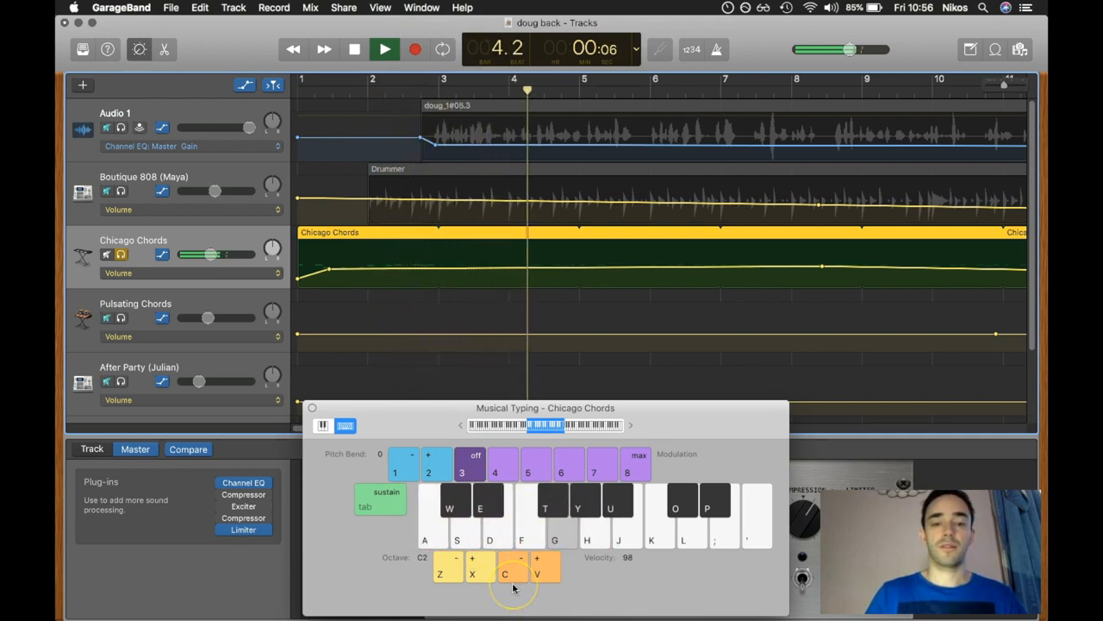
click(382, 48)
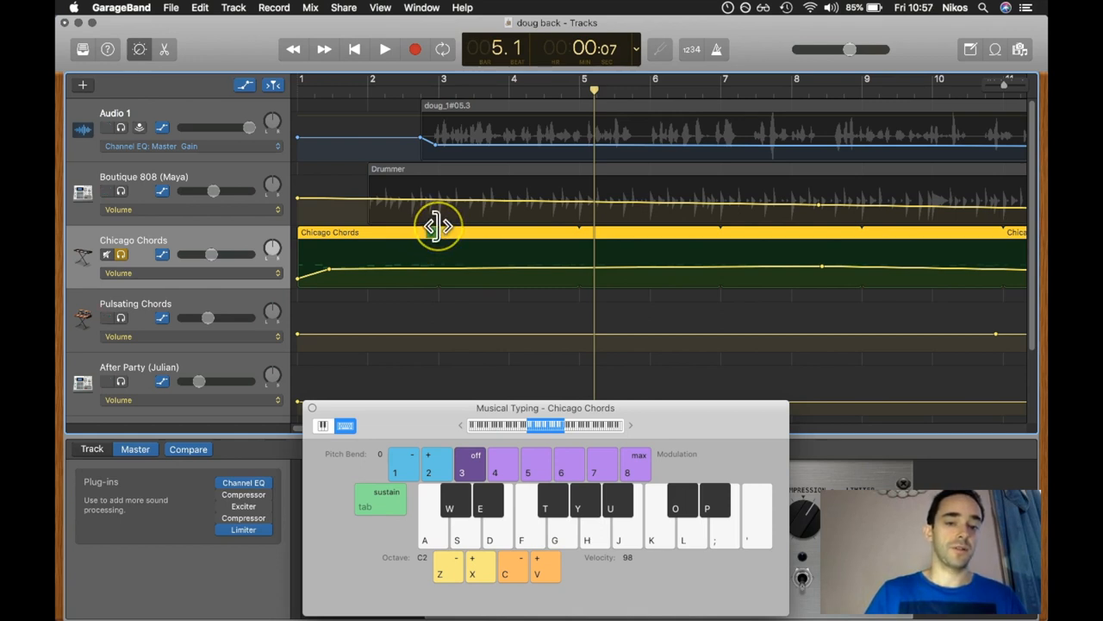
mouse_move(475, 234)
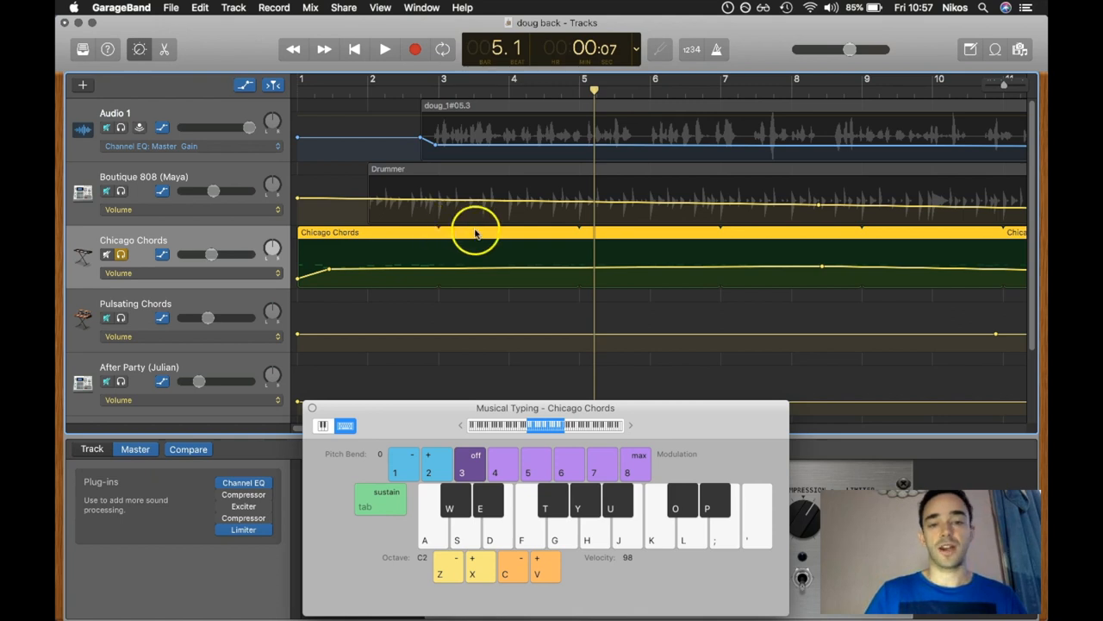
mouse_move(207, 224)
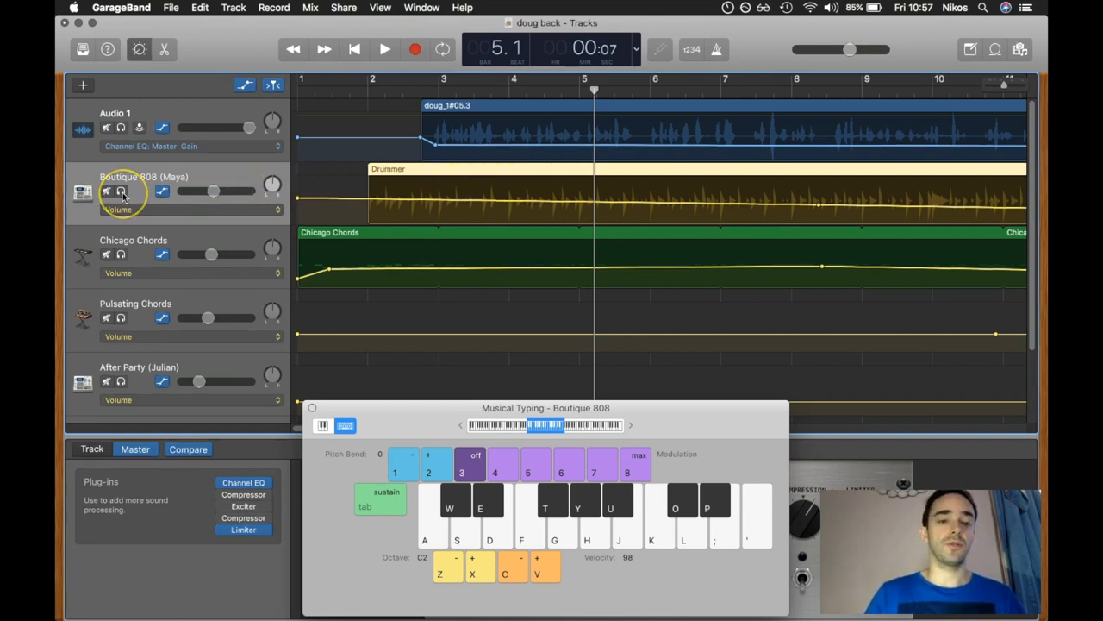
Solo the Boutique 808 drummer, then the Audio 1 voice track, then turn solo off.
click(383, 48)
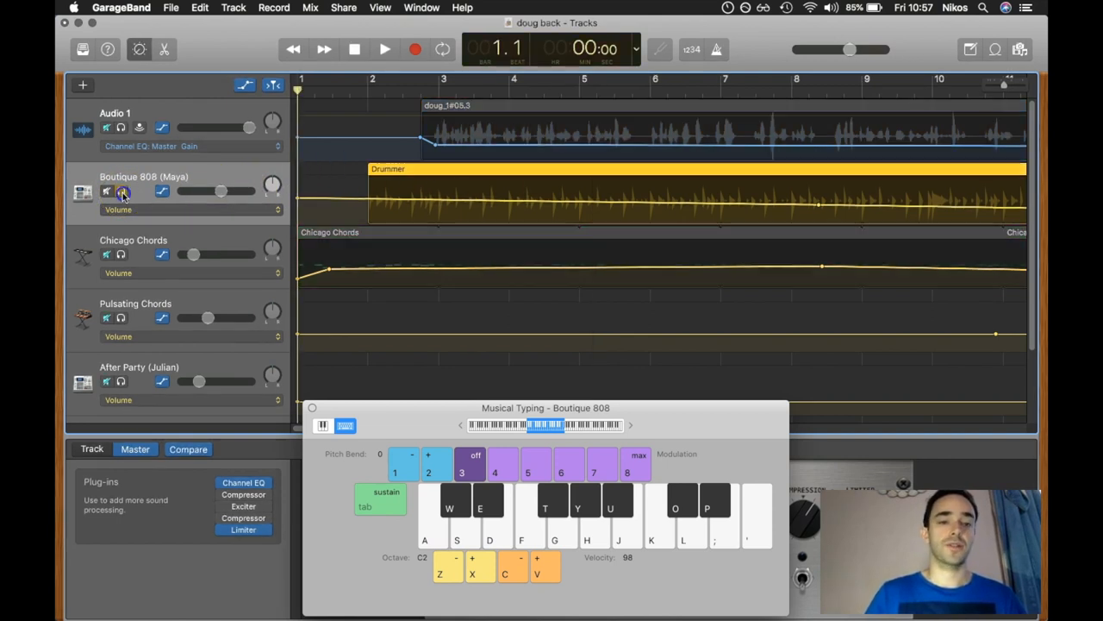
click(377, 49)
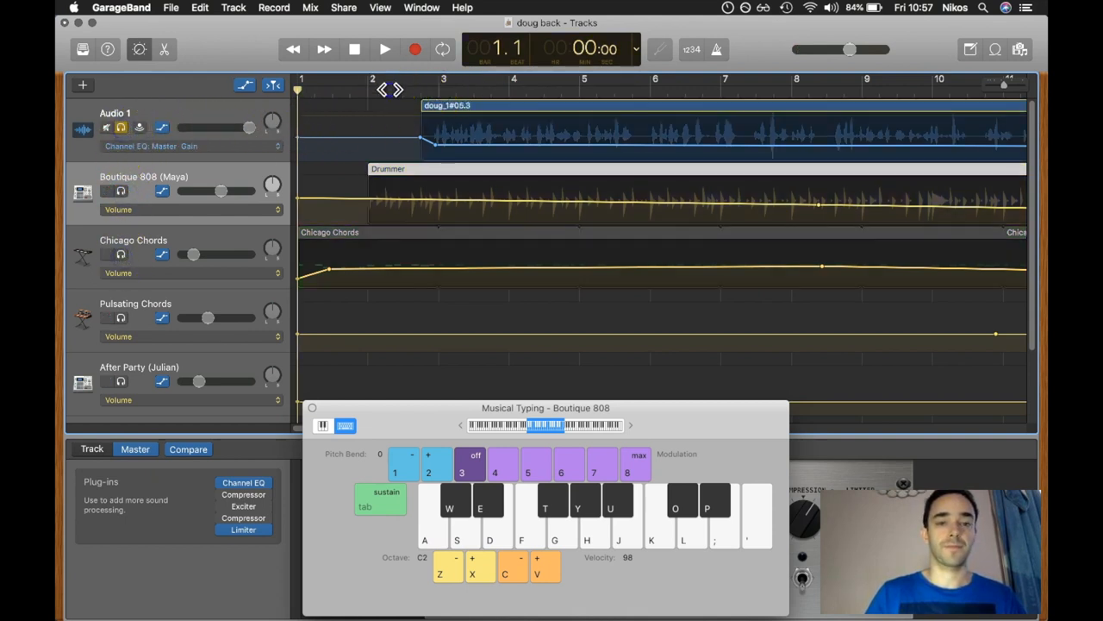
click(379, 48)
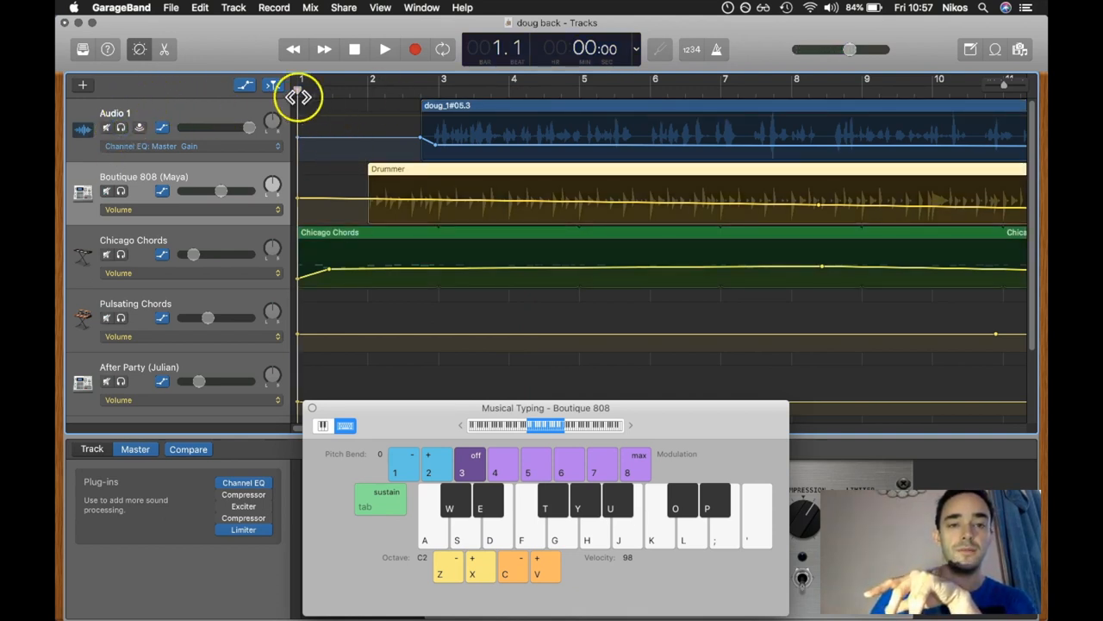
Play the full unsoloed mix from bar 1 and stop around bar 4.
click(379, 49)
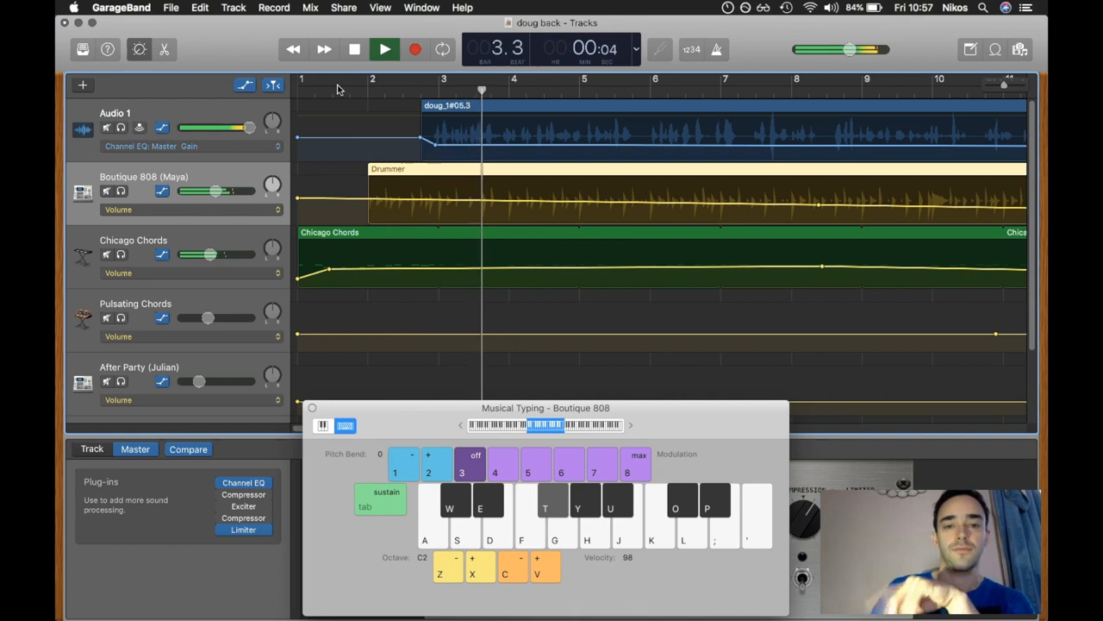
click(382, 49)
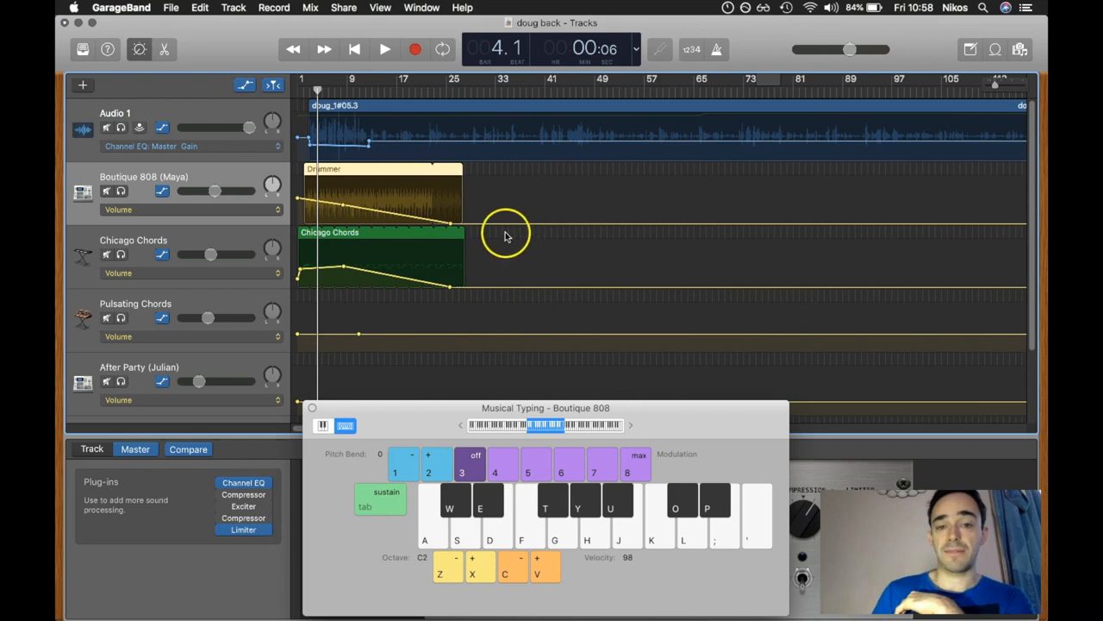
mouse_move(569, 205)
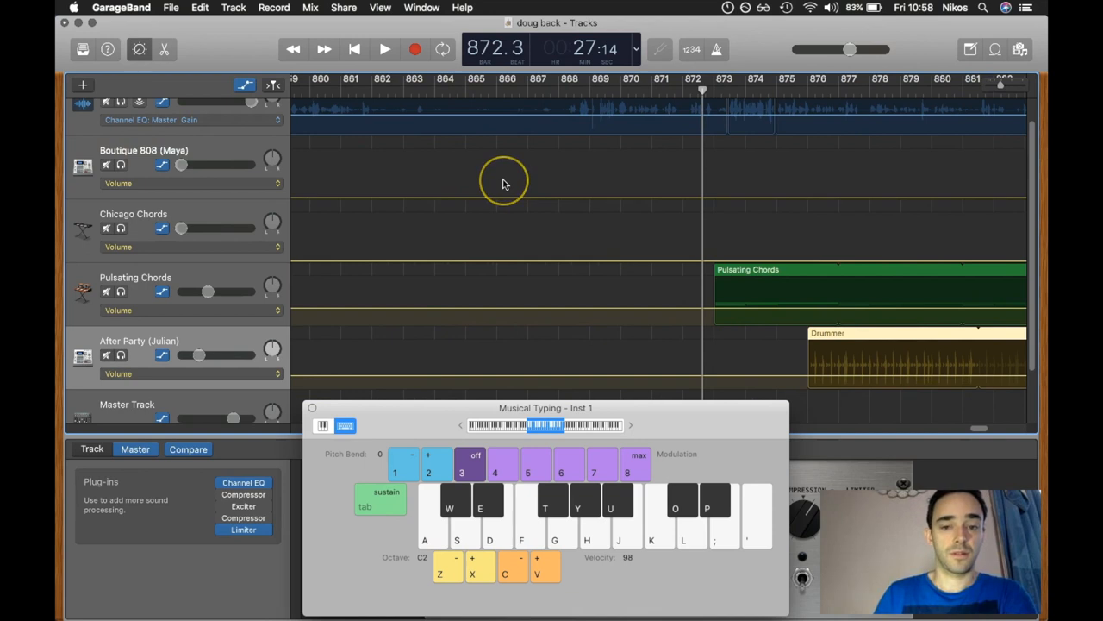
Play the outro near bar 872, solo Pulsating Chords and hear it alone.
click(381, 48)
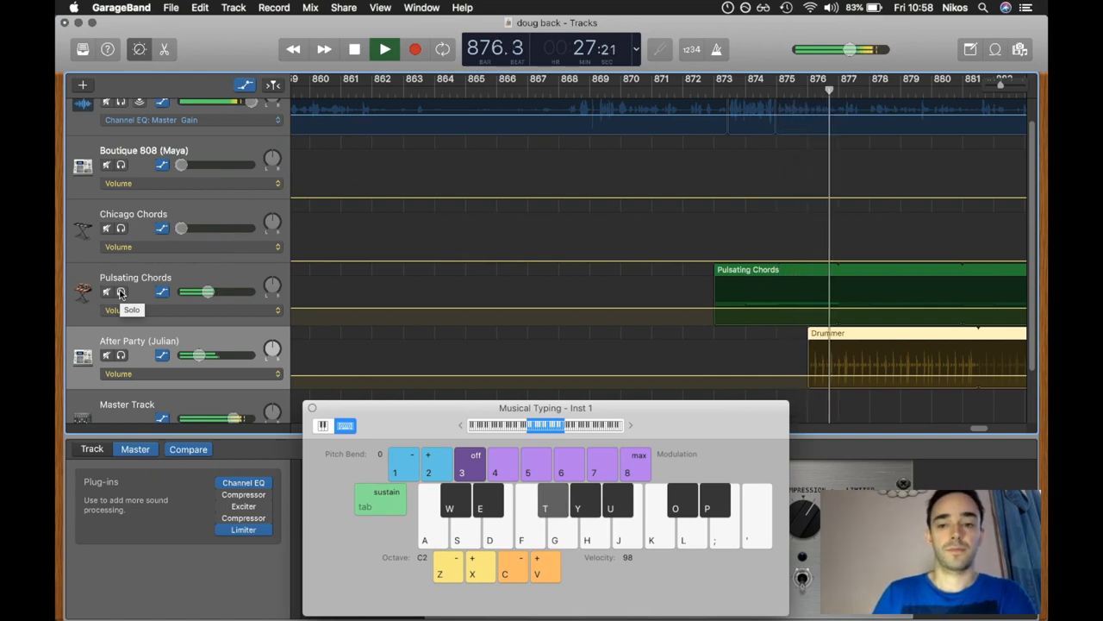
click(376, 49)
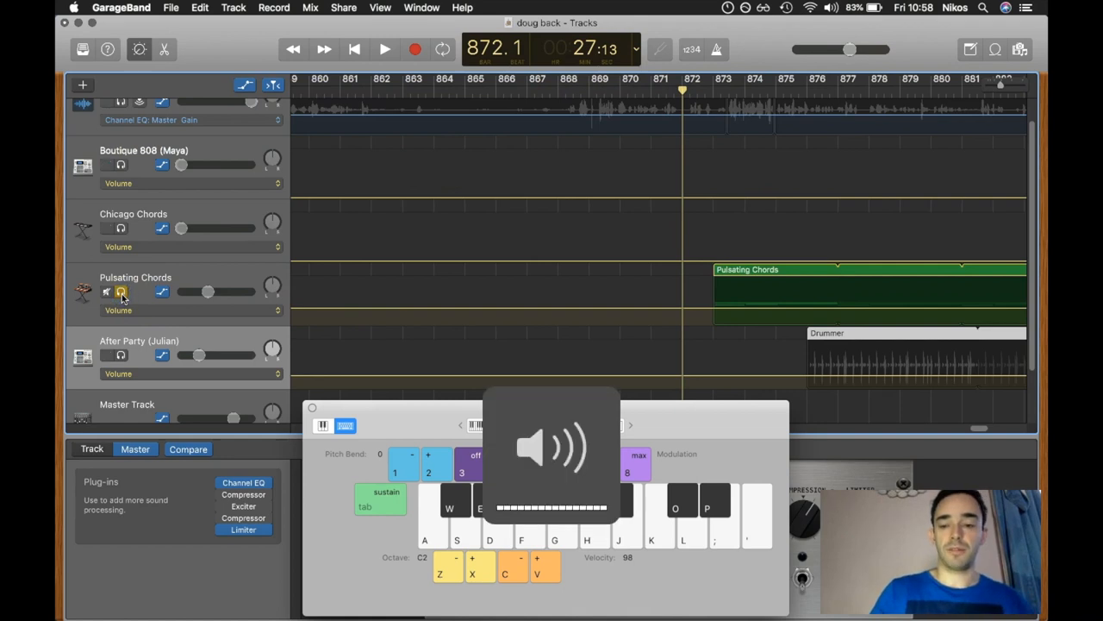
click(379, 48)
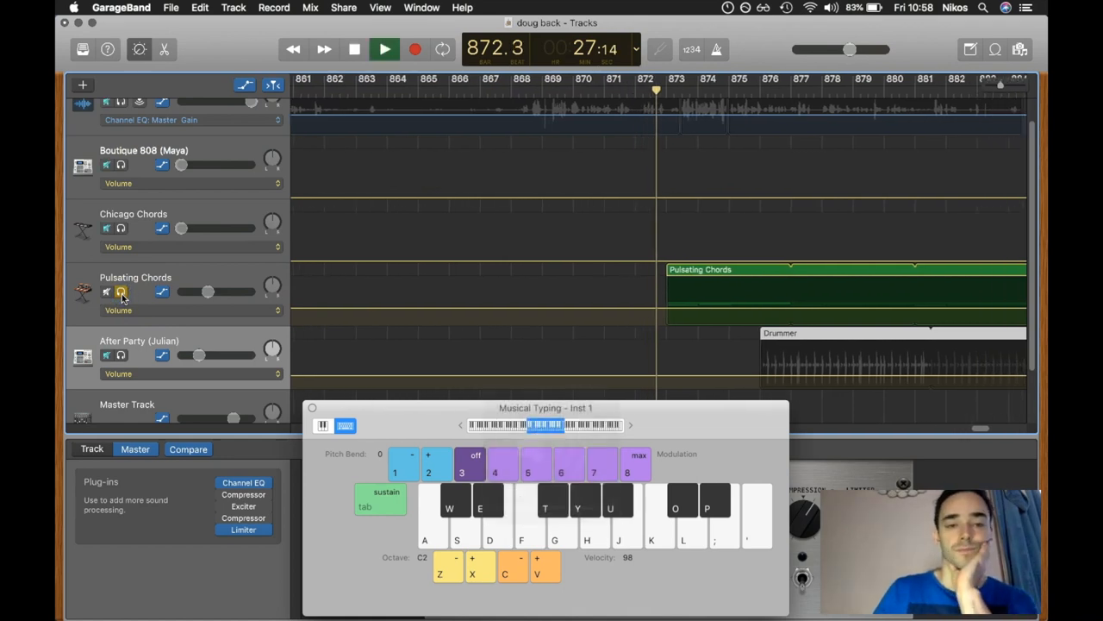